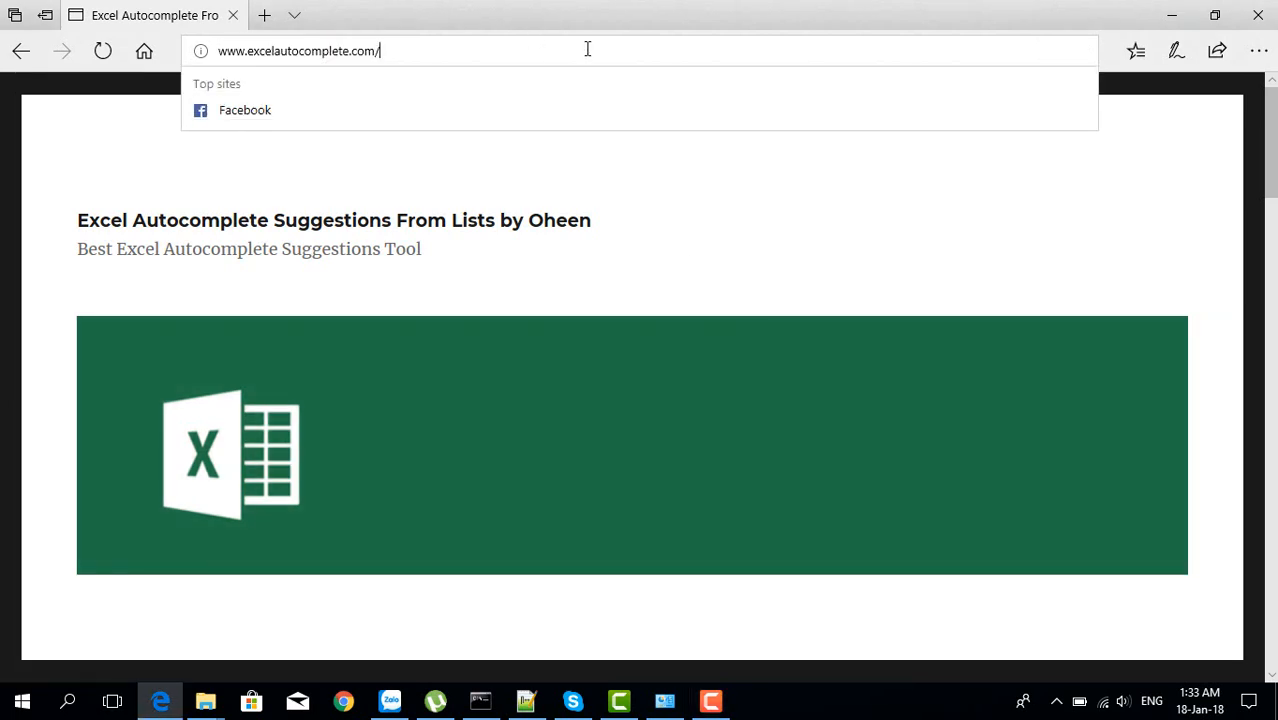
# Step: Navigate to excelautocomplete.com/download and save ExcelSuggestDown.V3.0.zip via DOWNLOAD NOW
pyautogui.press('Backspace')
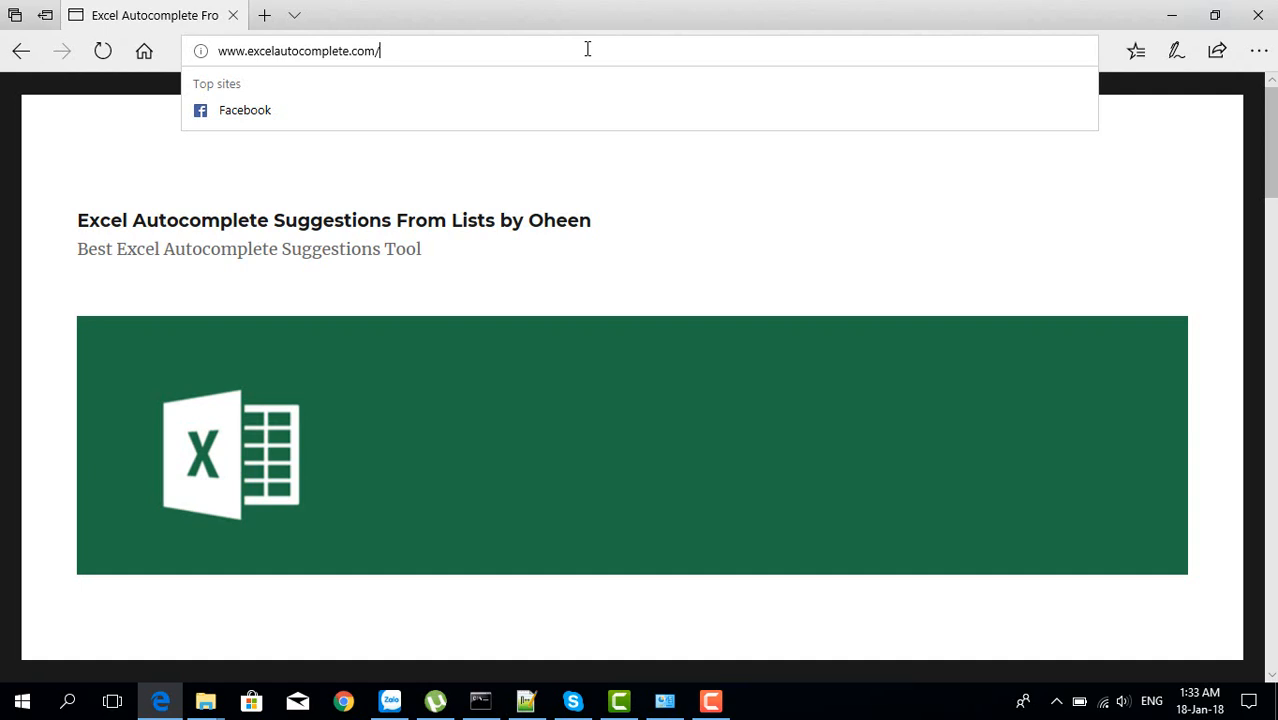
pyautogui.write('download/')
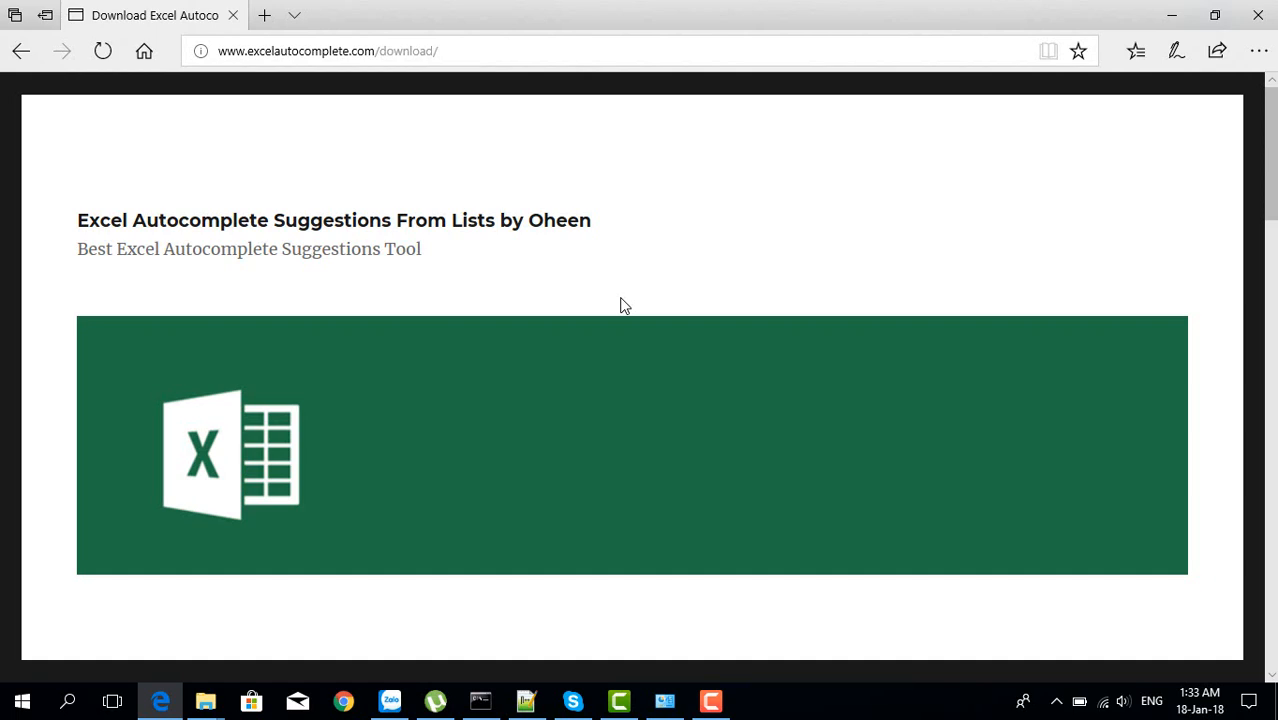
pyautogui.scroll(-3)
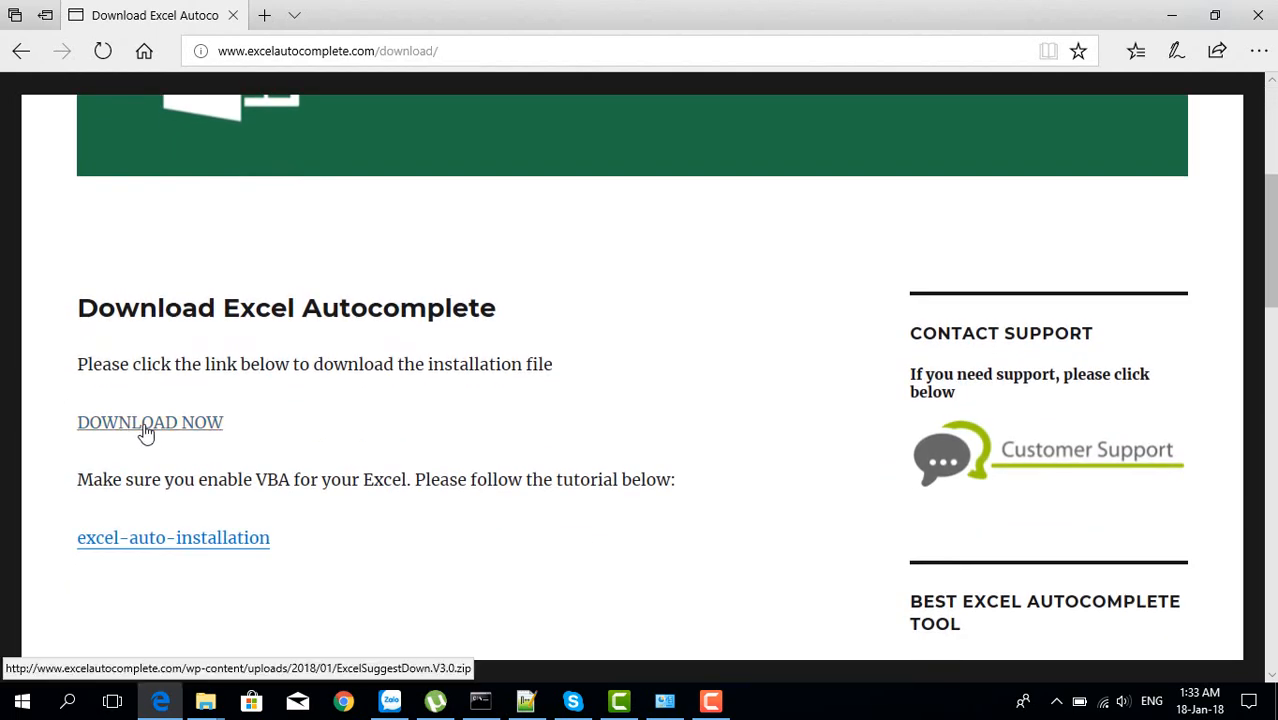
pyautogui.click(150, 422)
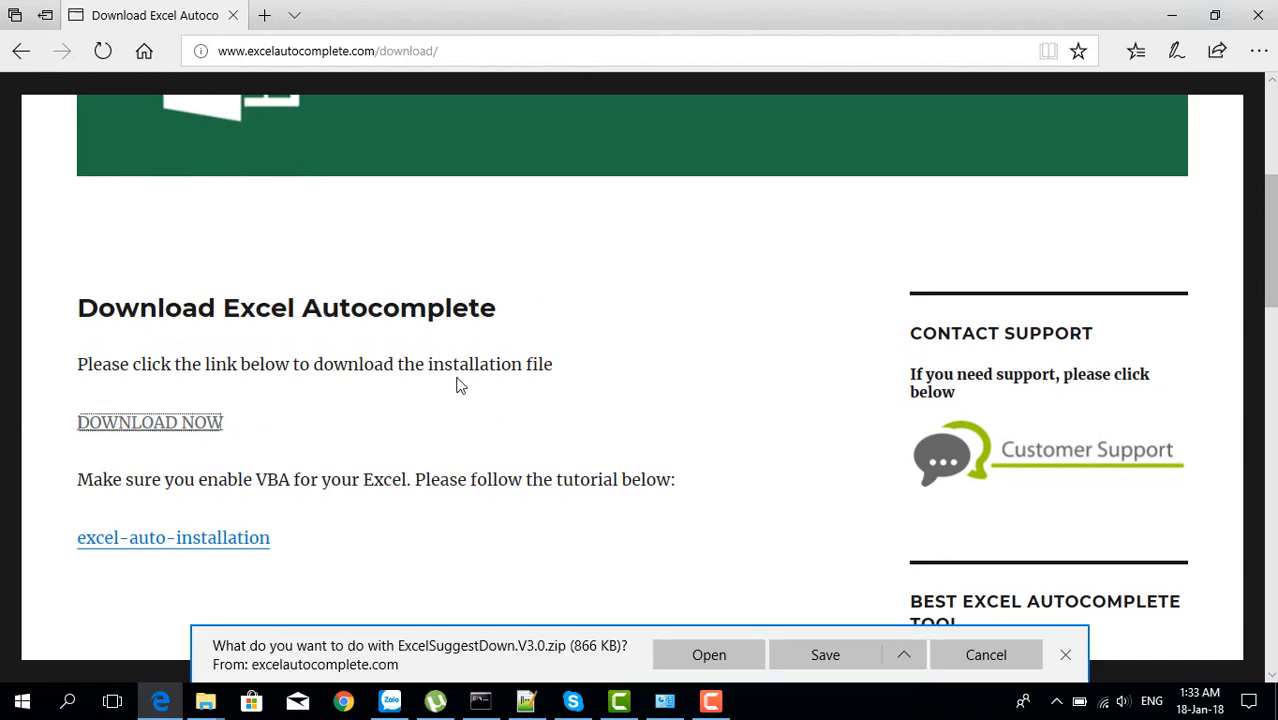
pyautogui.moveTo(828, 644)
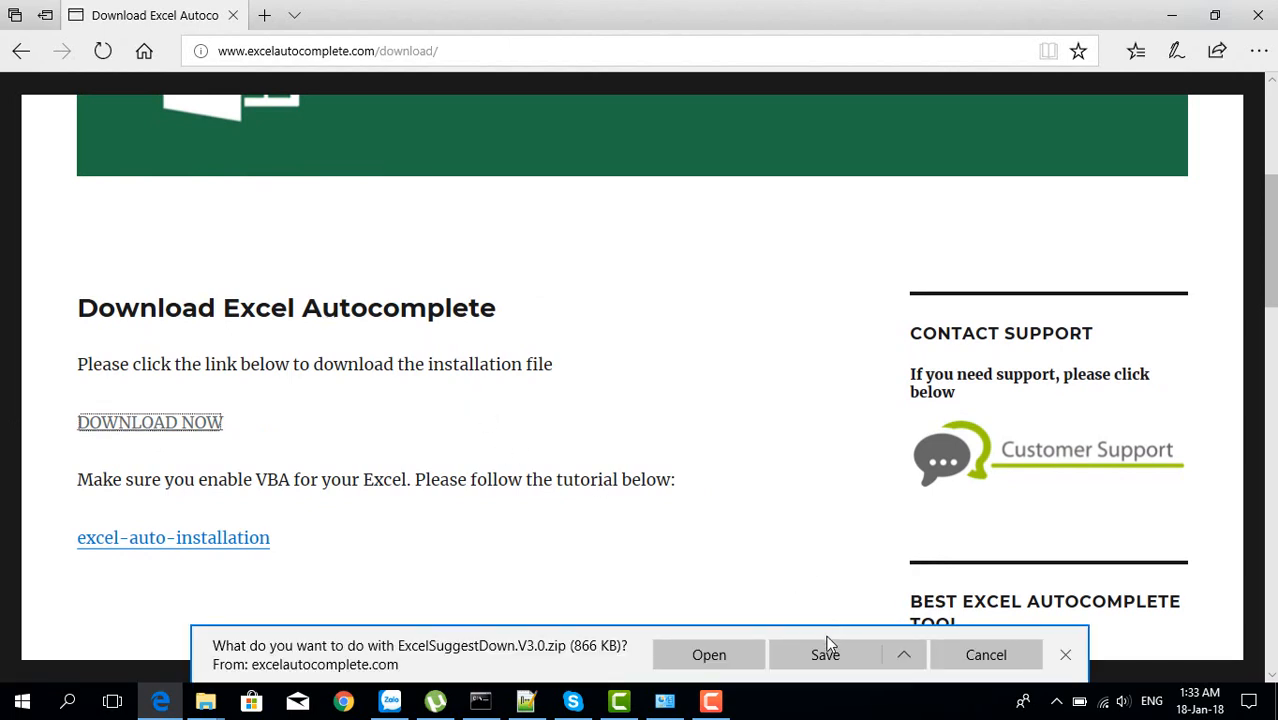
pyautogui.click(824, 656)
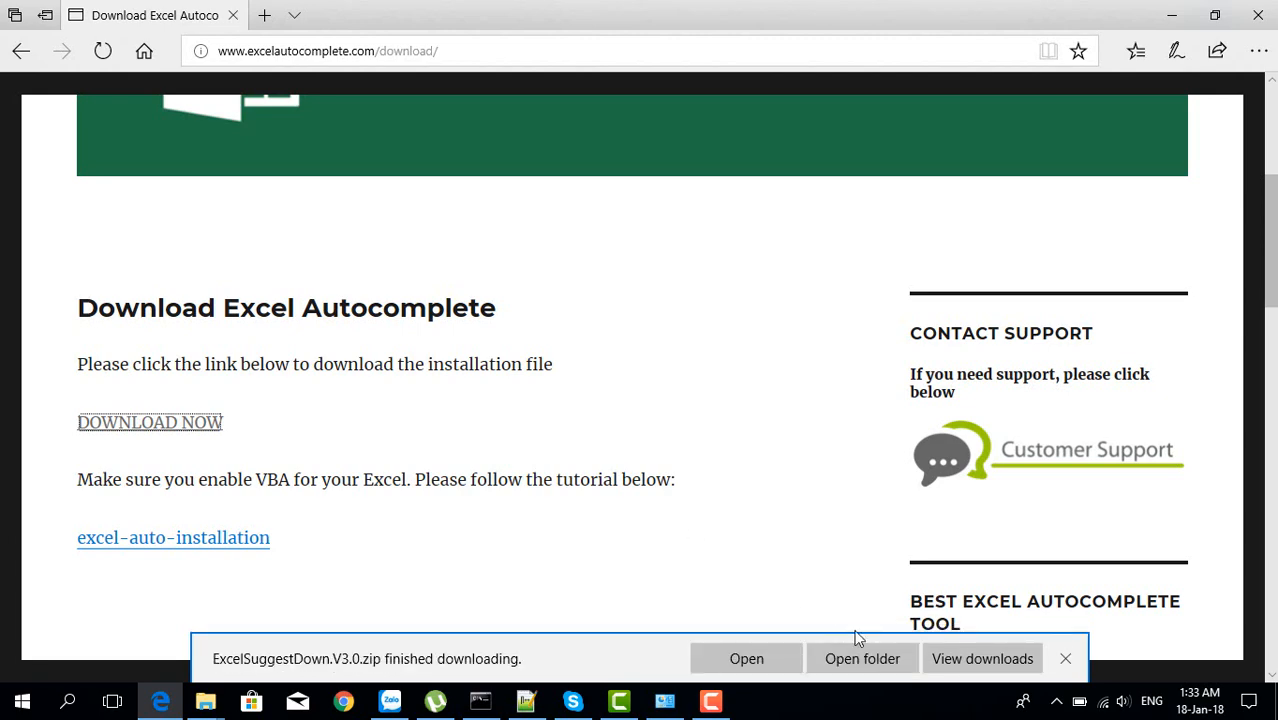
# Step: Show the downloaded zip in its folder and extract its contents
pyautogui.click(860, 658)
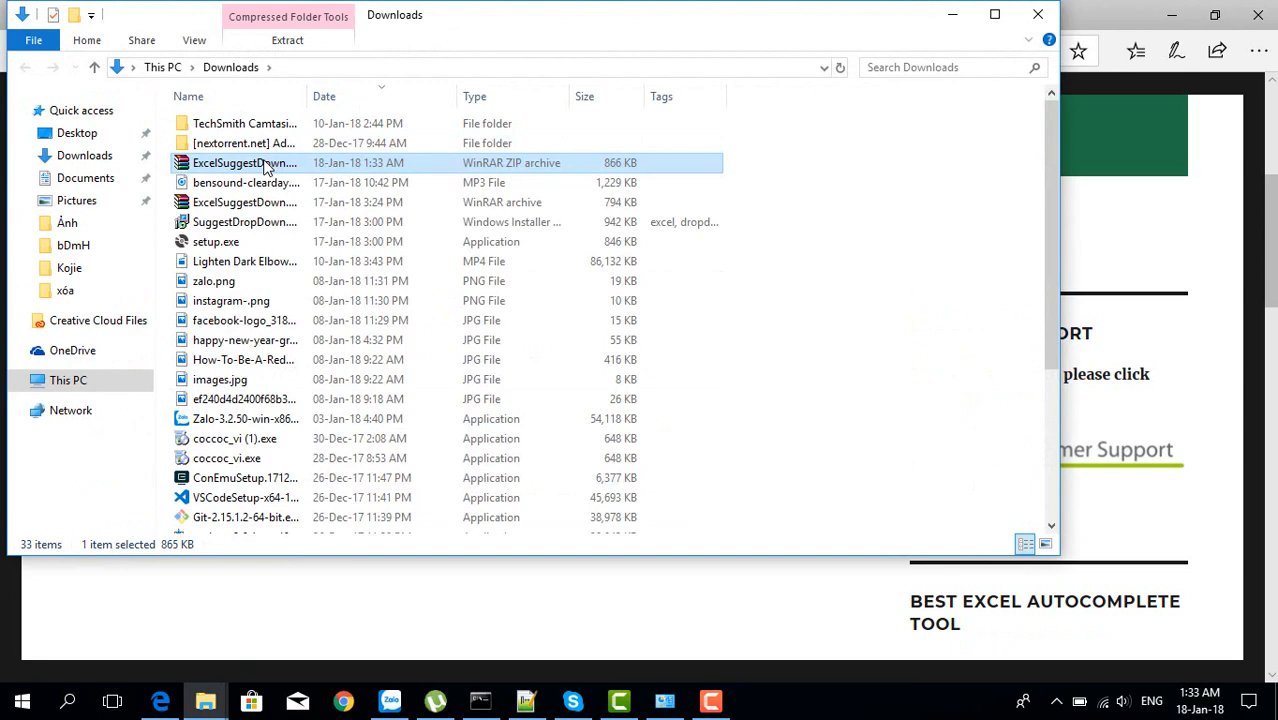
pyautogui.rightClick(244, 162)
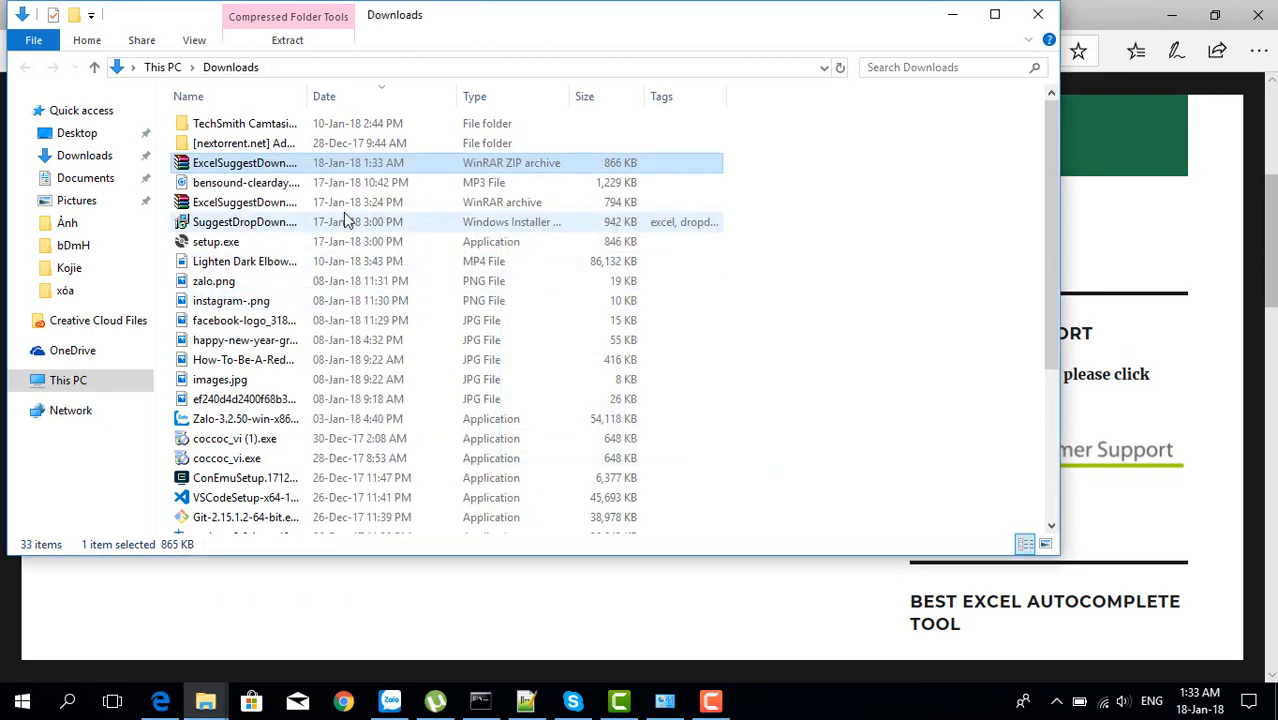
pyautogui.scroll(-3)
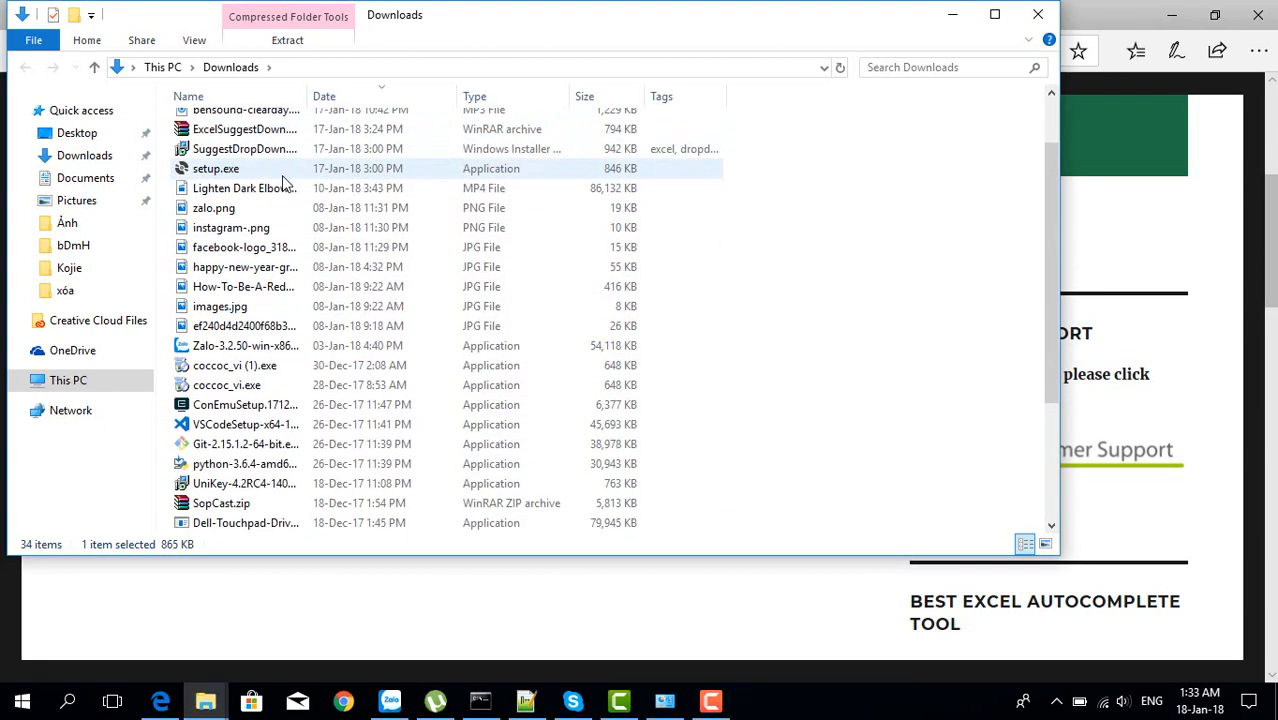
pyautogui.scroll(-3)
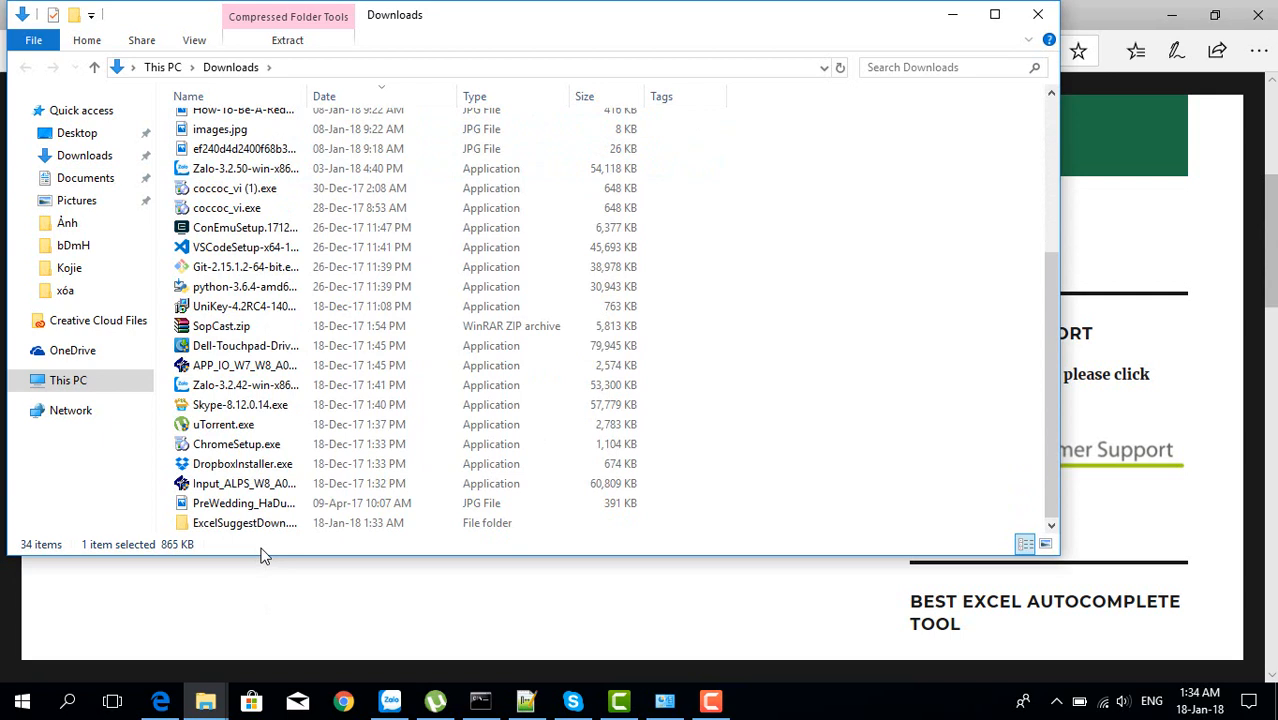
# Step: Enter the extracted ExcelSuggestDown.V3.0 folder and select SuggestDropDown.msi
pyautogui.doubleClick(244, 522)
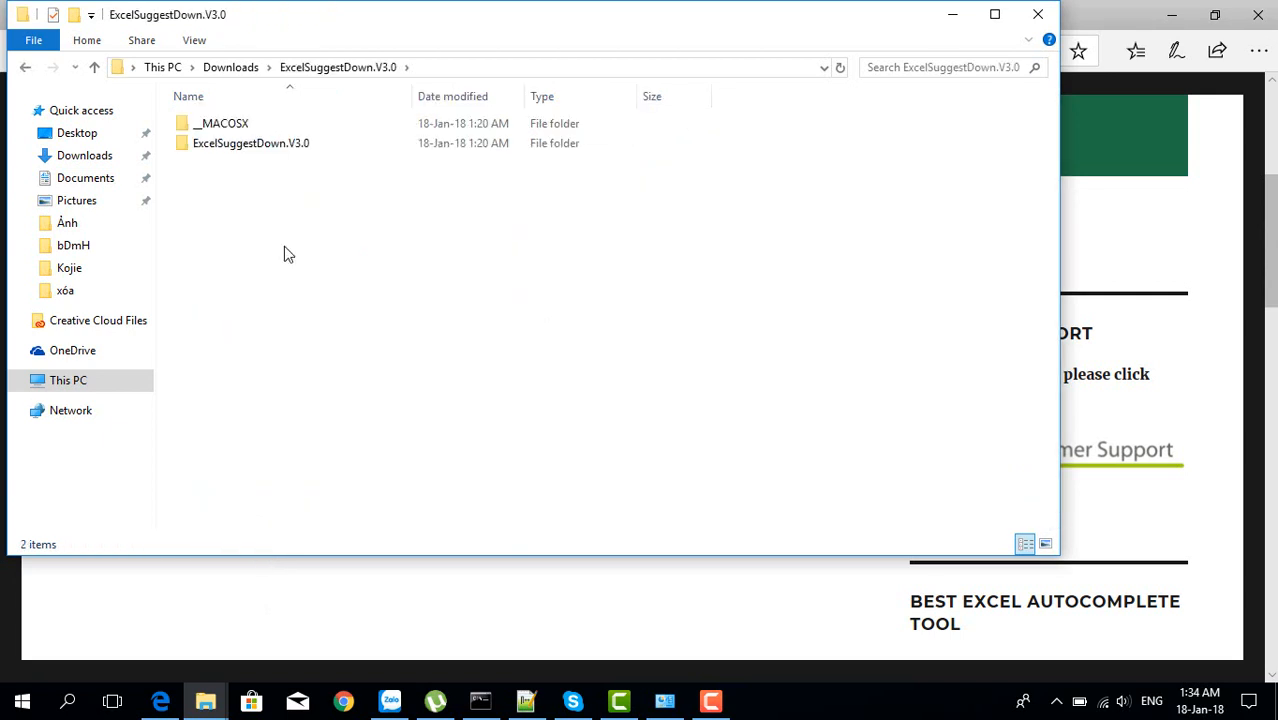
pyautogui.doubleClick(250, 142)
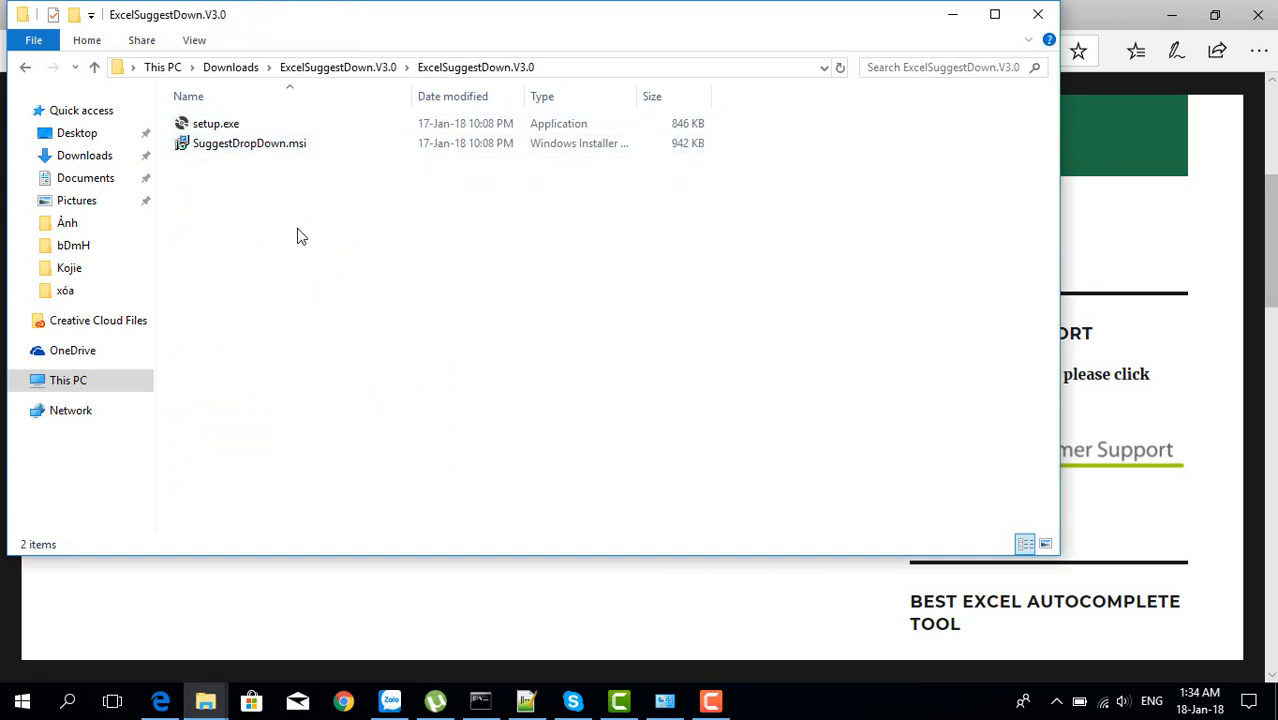
pyautogui.click(248, 144)
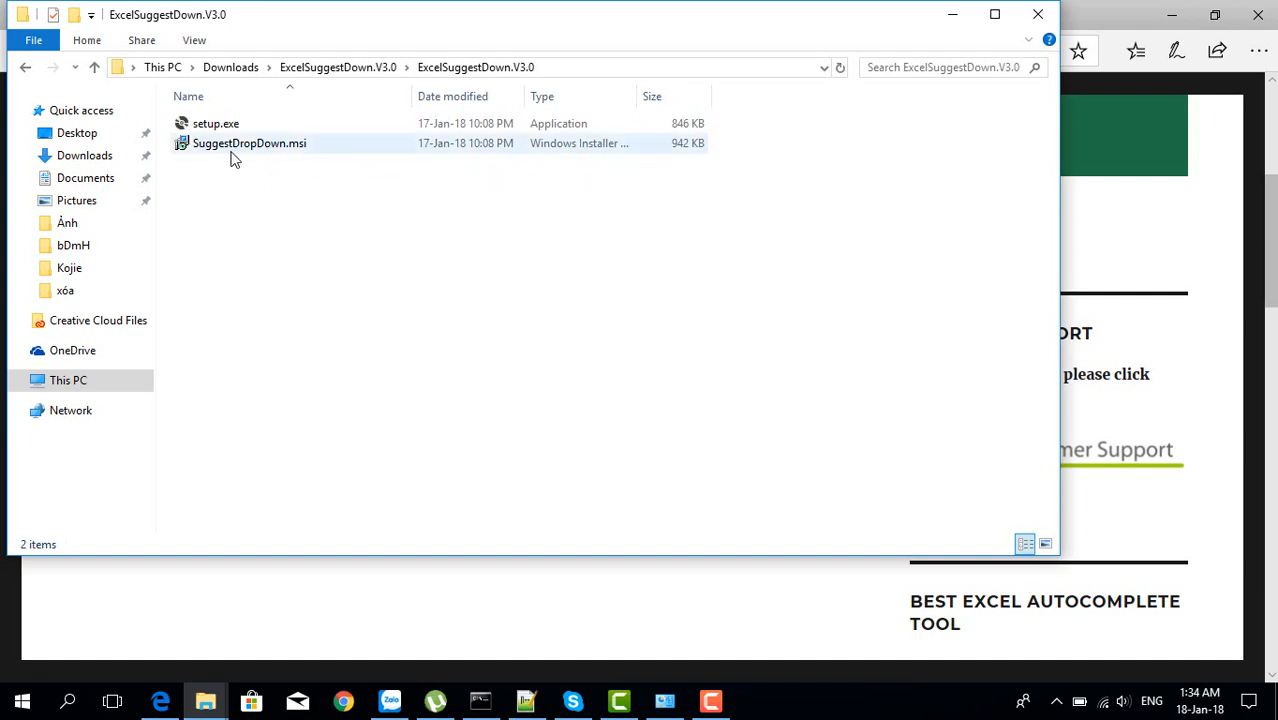
# Step: Run SuggestDropDown.msi with the default installation folder and close the finished wizard
pyautogui.doubleClick(248, 144)
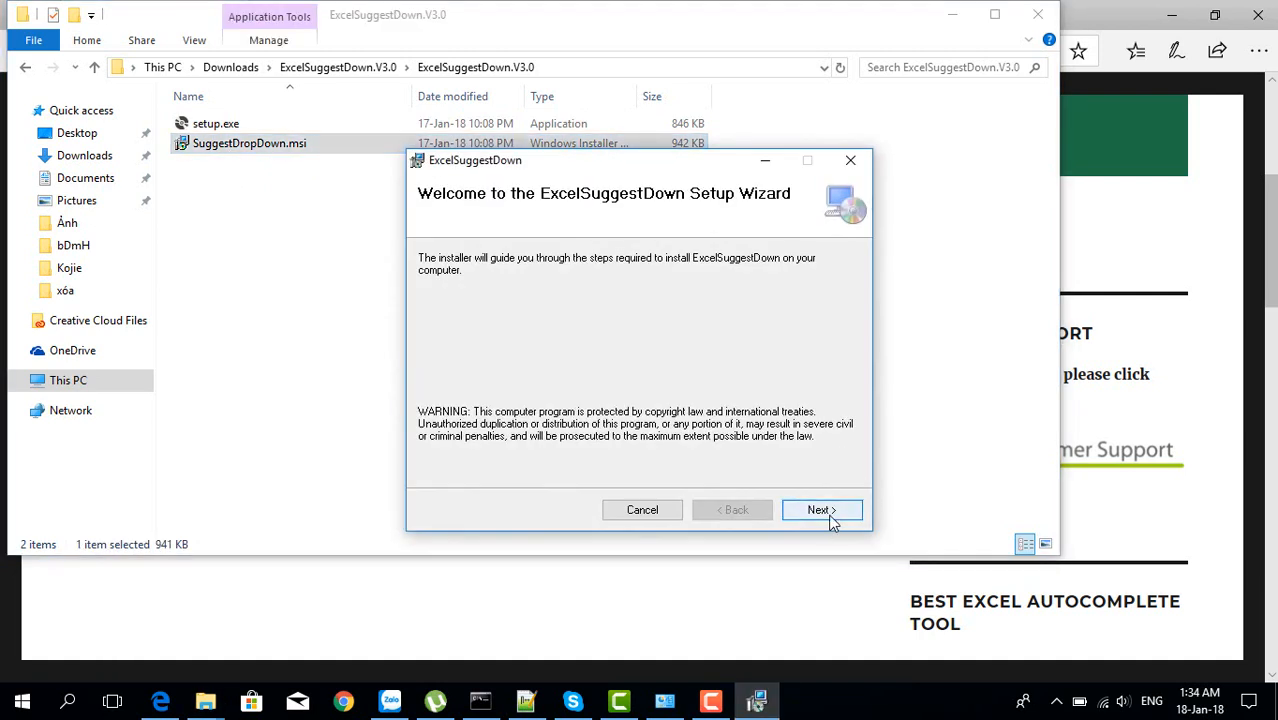
pyautogui.click(820, 510)
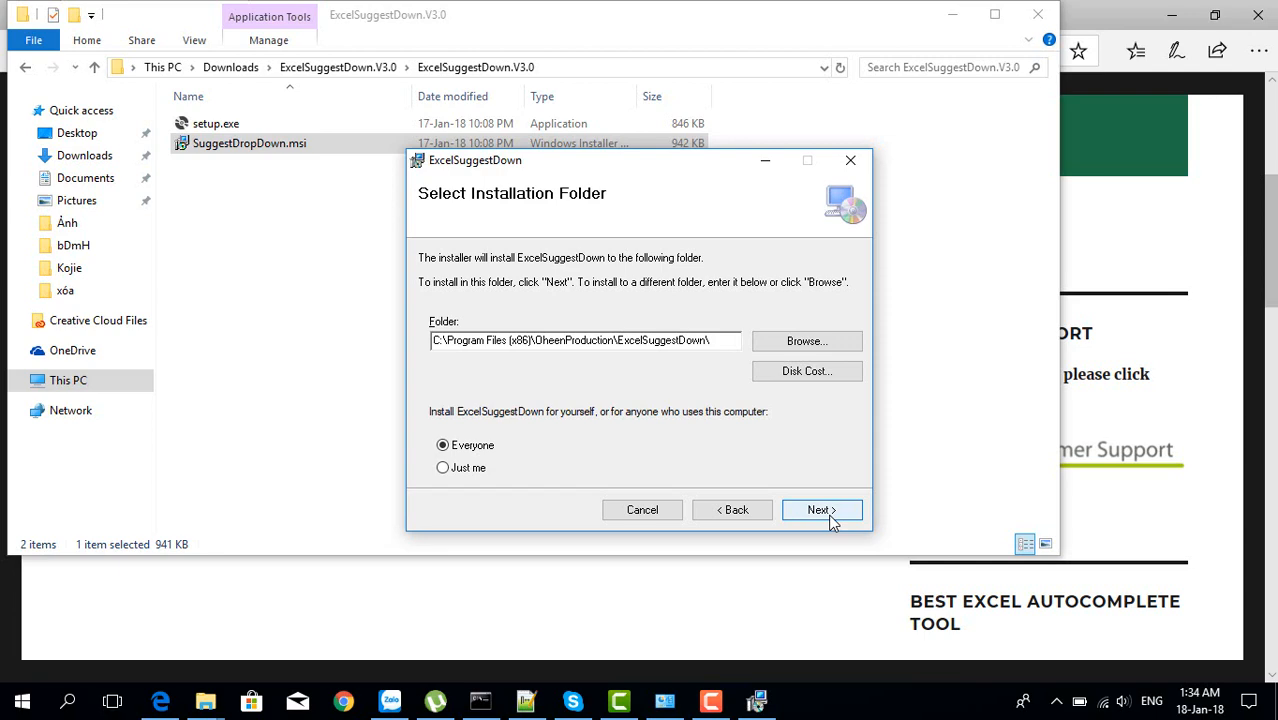
pyautogui.click(818, 510)
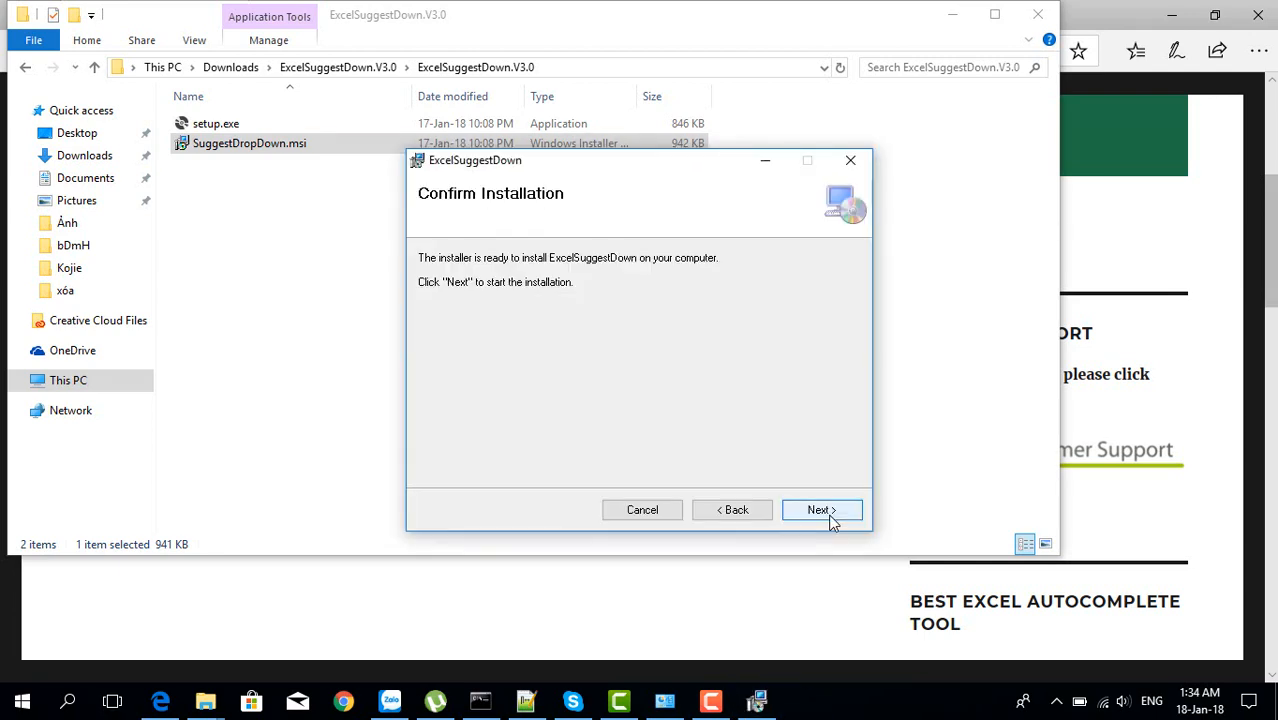
pyautogui.click(820, 510)
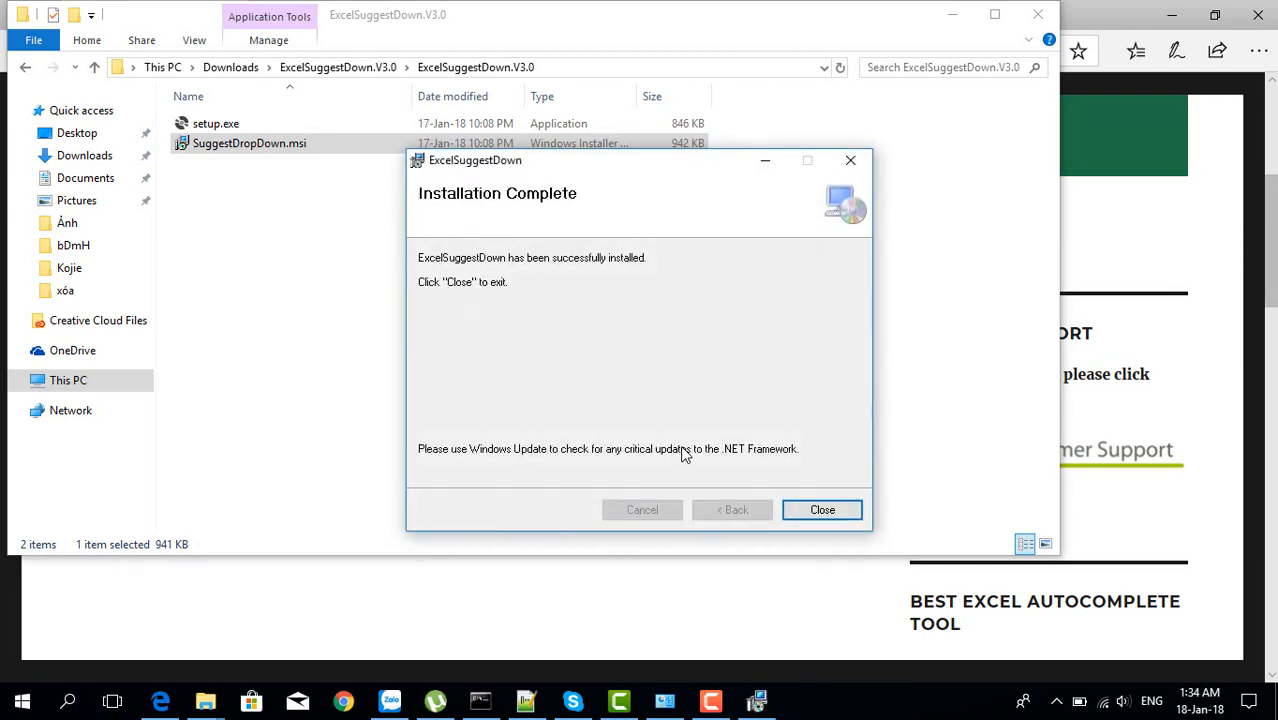
pyautogui.click(820, 510)
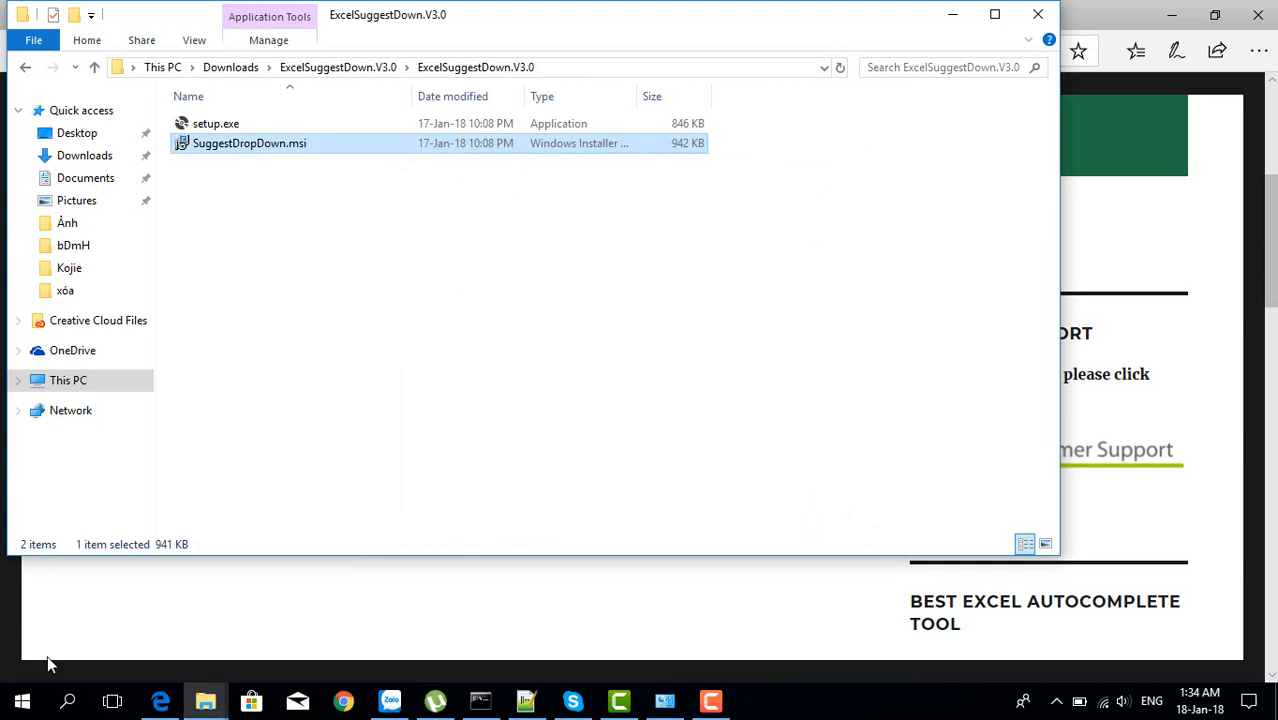
pyautogui.moveTo(344, 534)
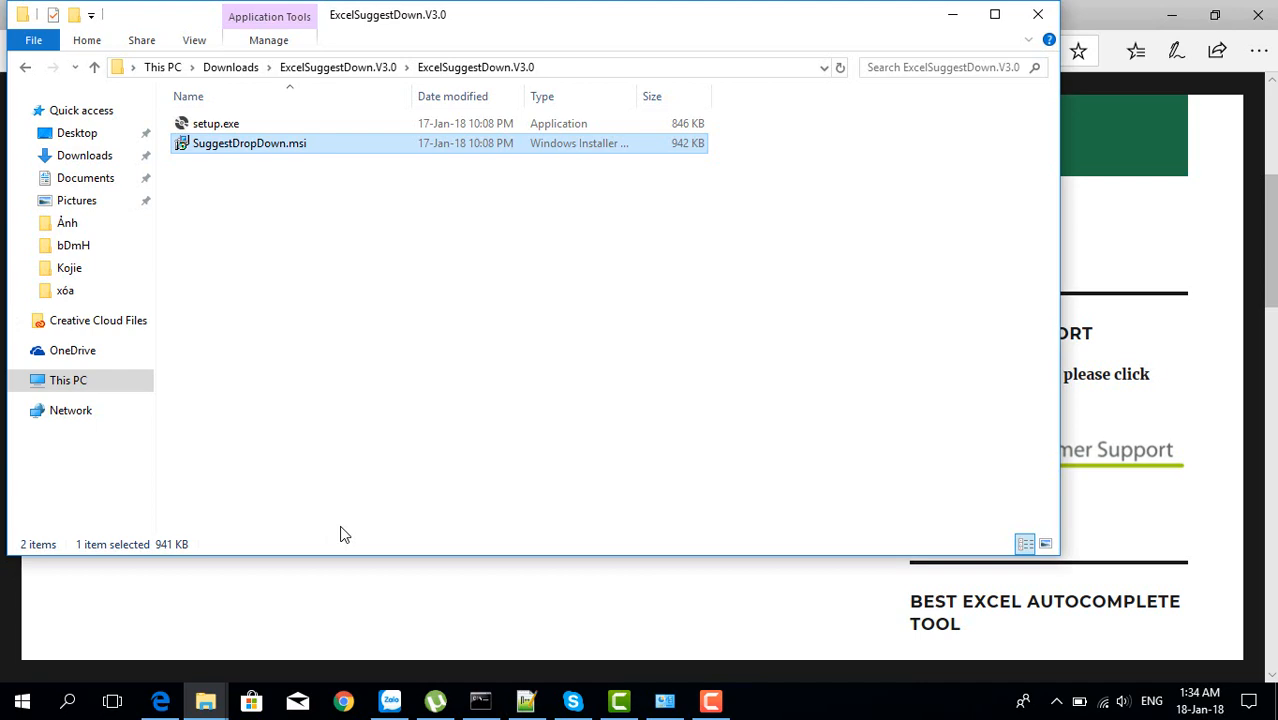
pyautogui.moveTo(18, 696)
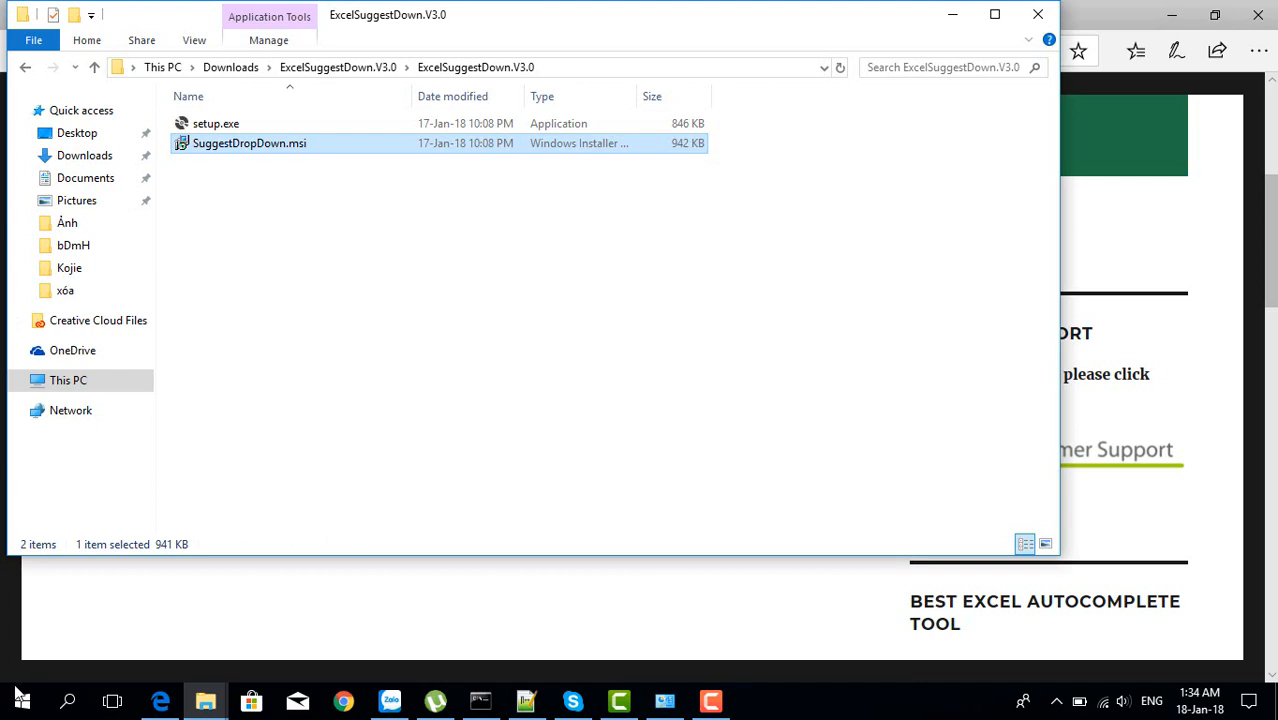
# Step: Launch Excel 2016 into a blank workbook and switch to the Oheen ribbon commands
pyautogui.click(18, 700)
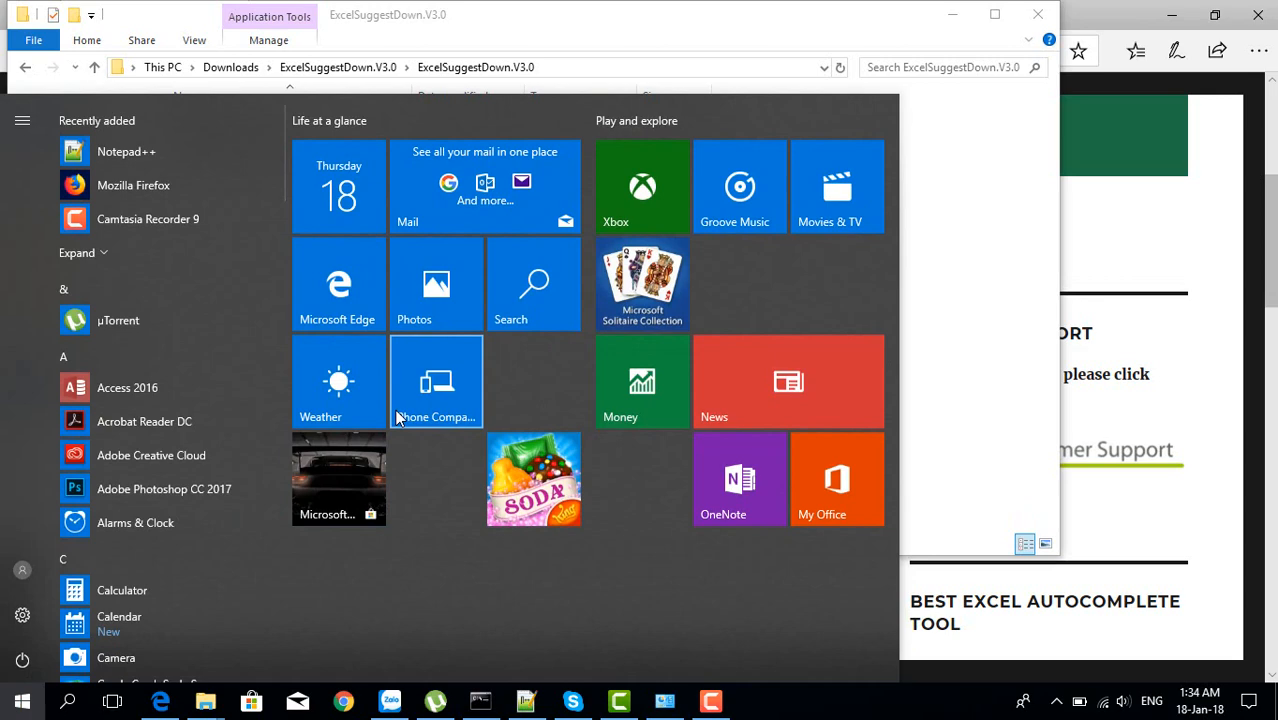
pyautogui.write('excel 2016')
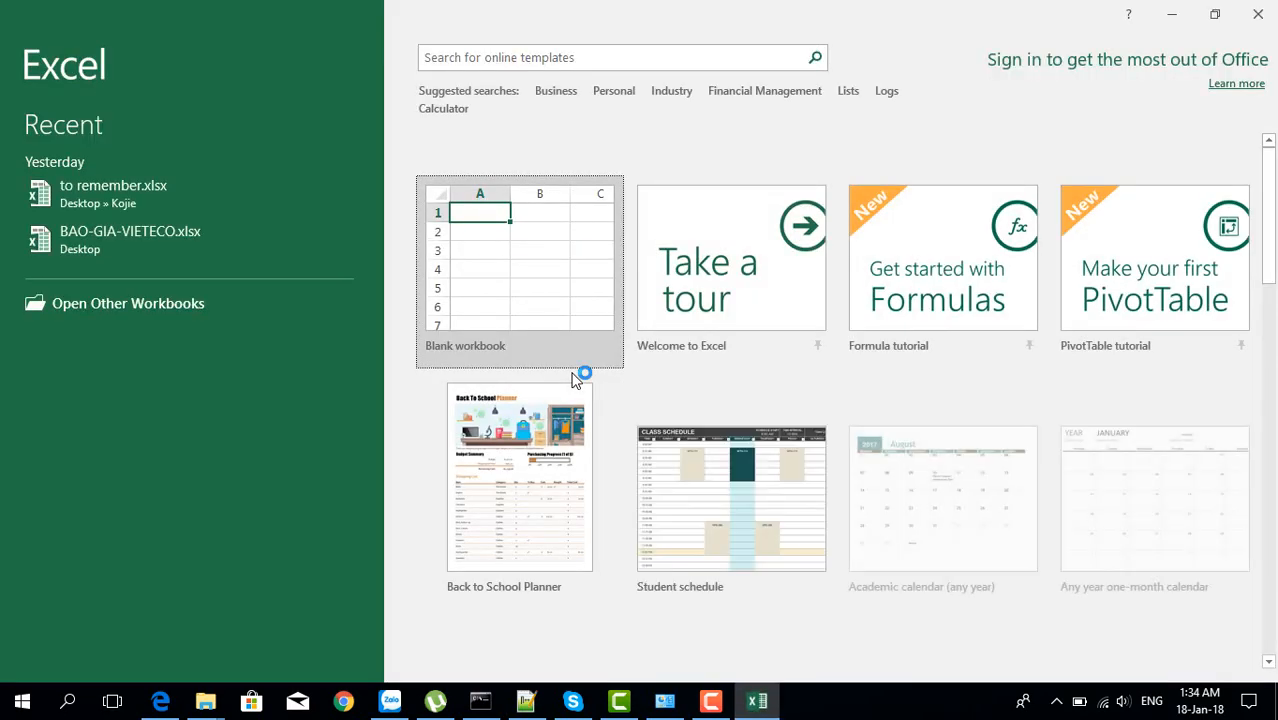
pyautogui.click(520, 270)
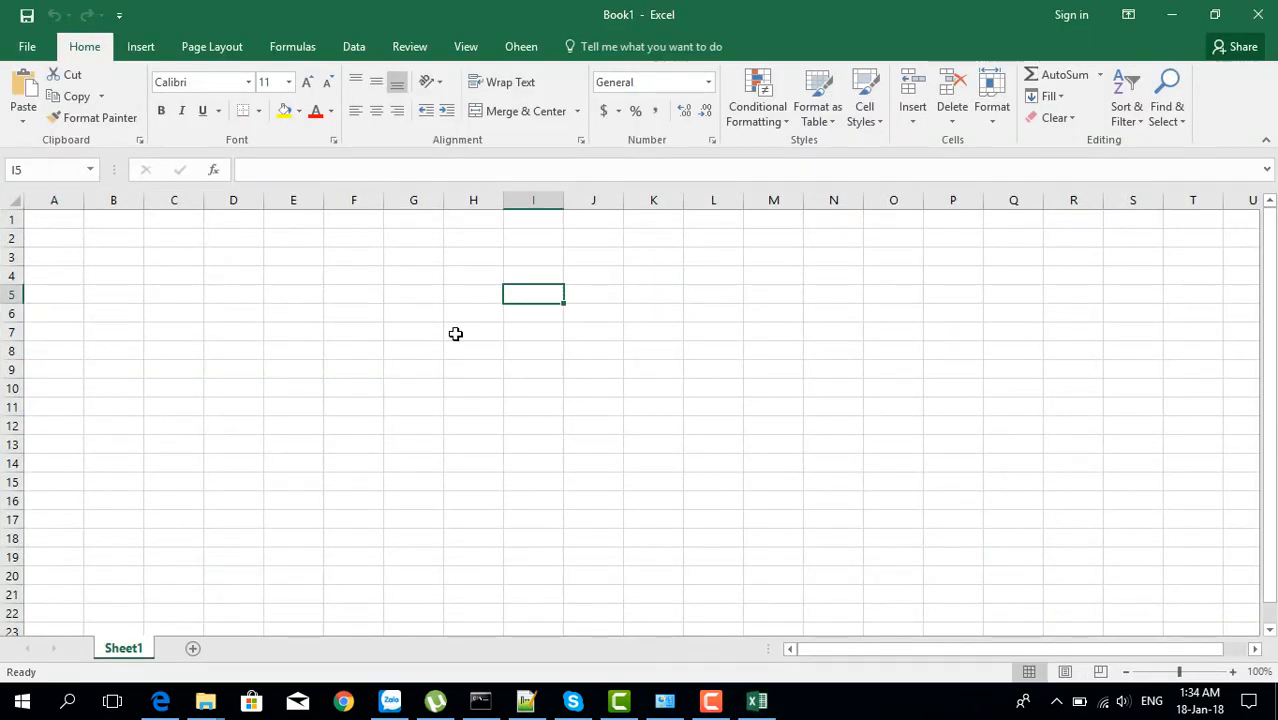
pyautogui.click(472, 332)
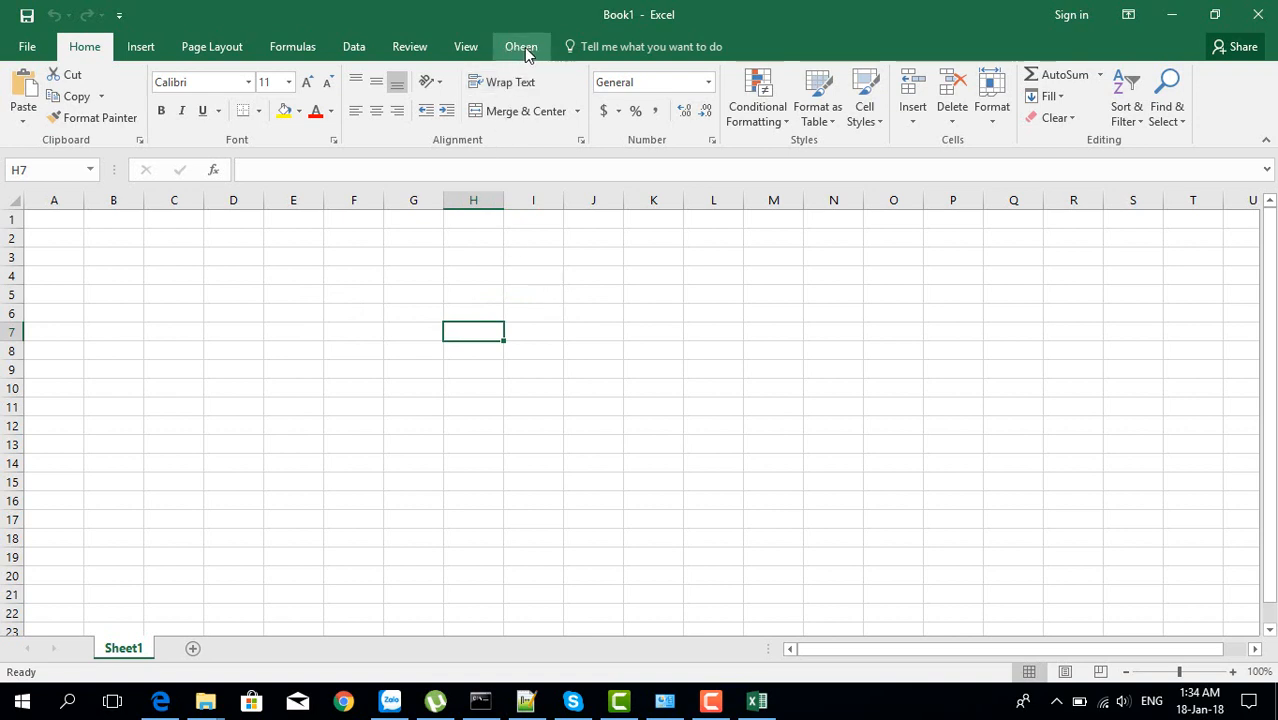
pyautogui.click(520, 46)
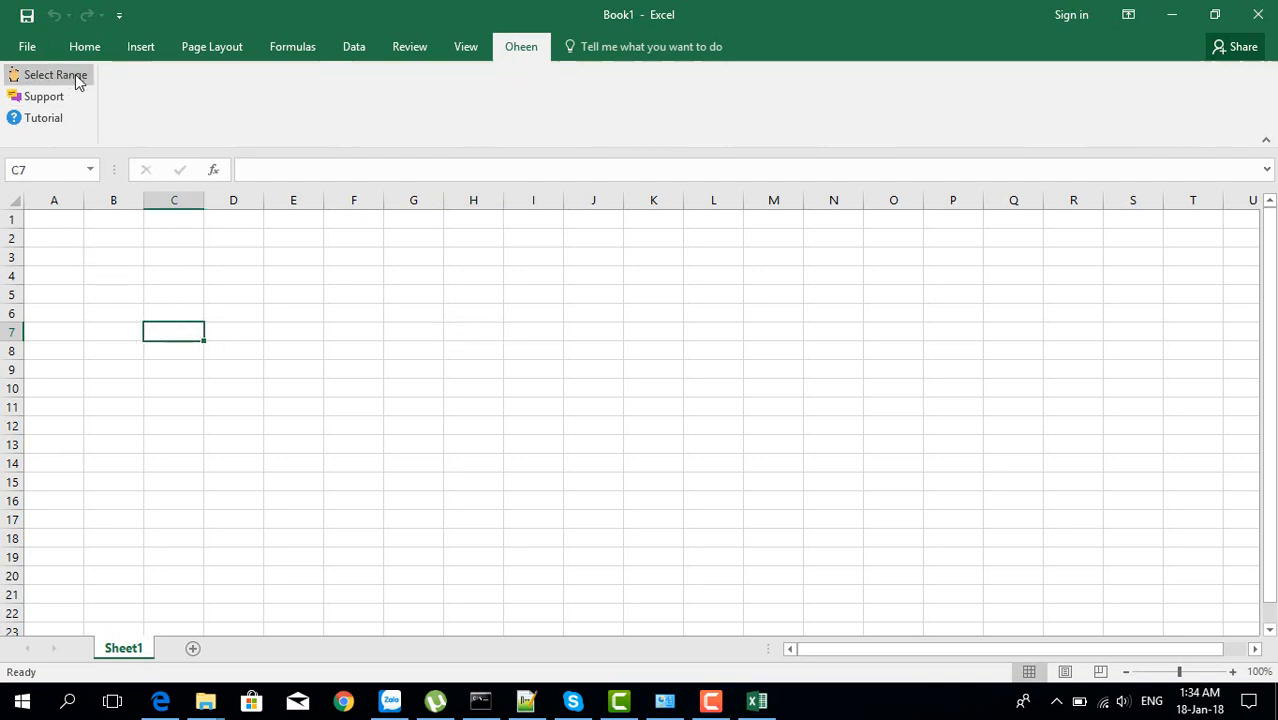
pyautogui.click(54, 76)
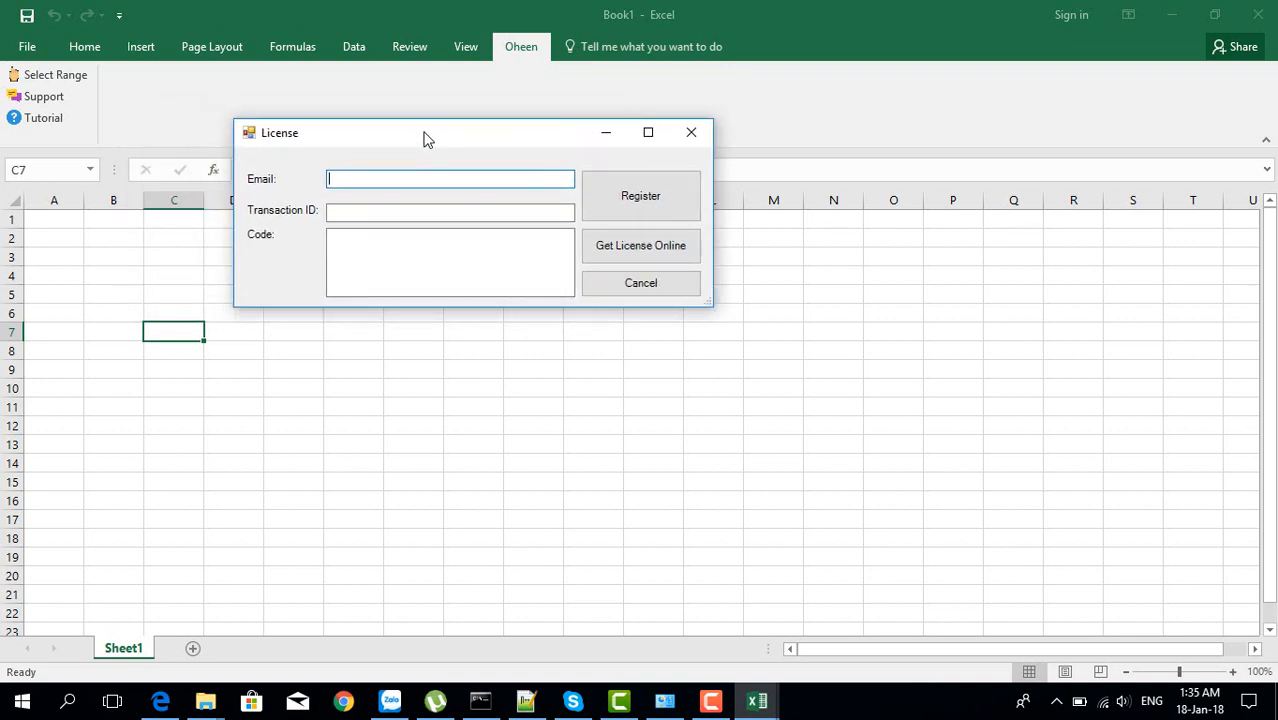
pyautogui.moveTo(428, 132); pyautogui.dragTo(490, 152)
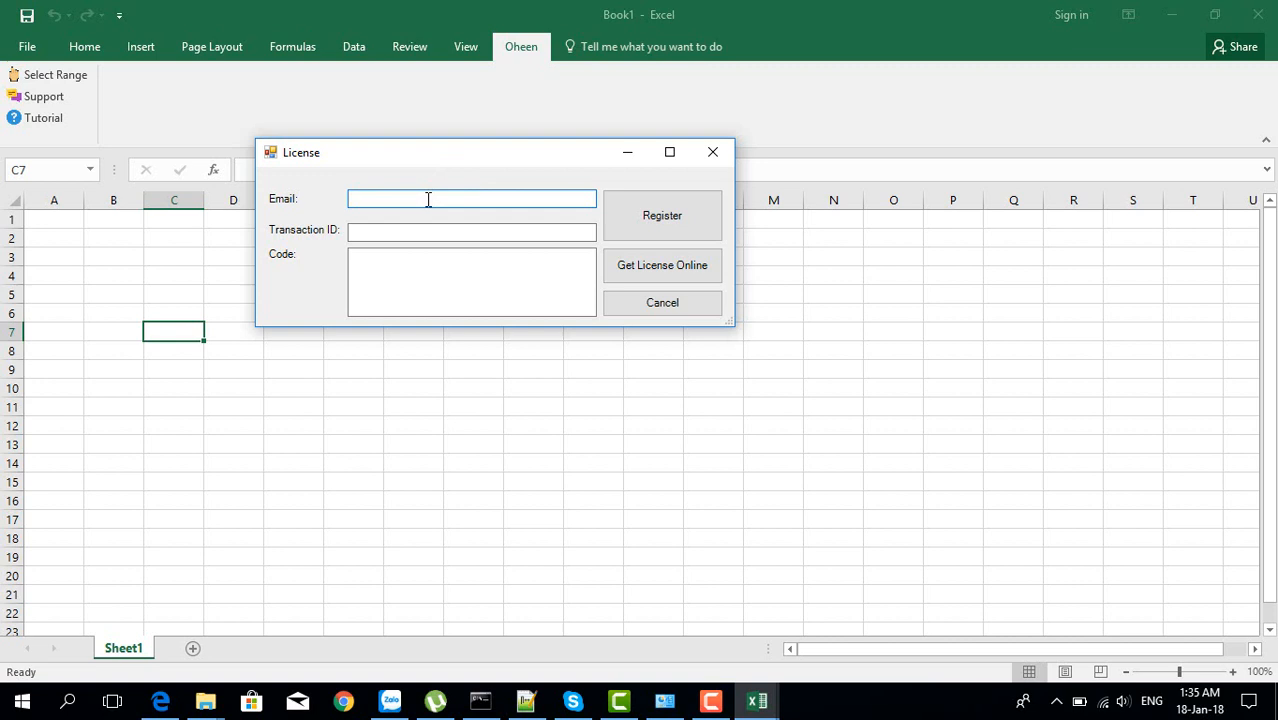
pyautogui.click(470, 198)
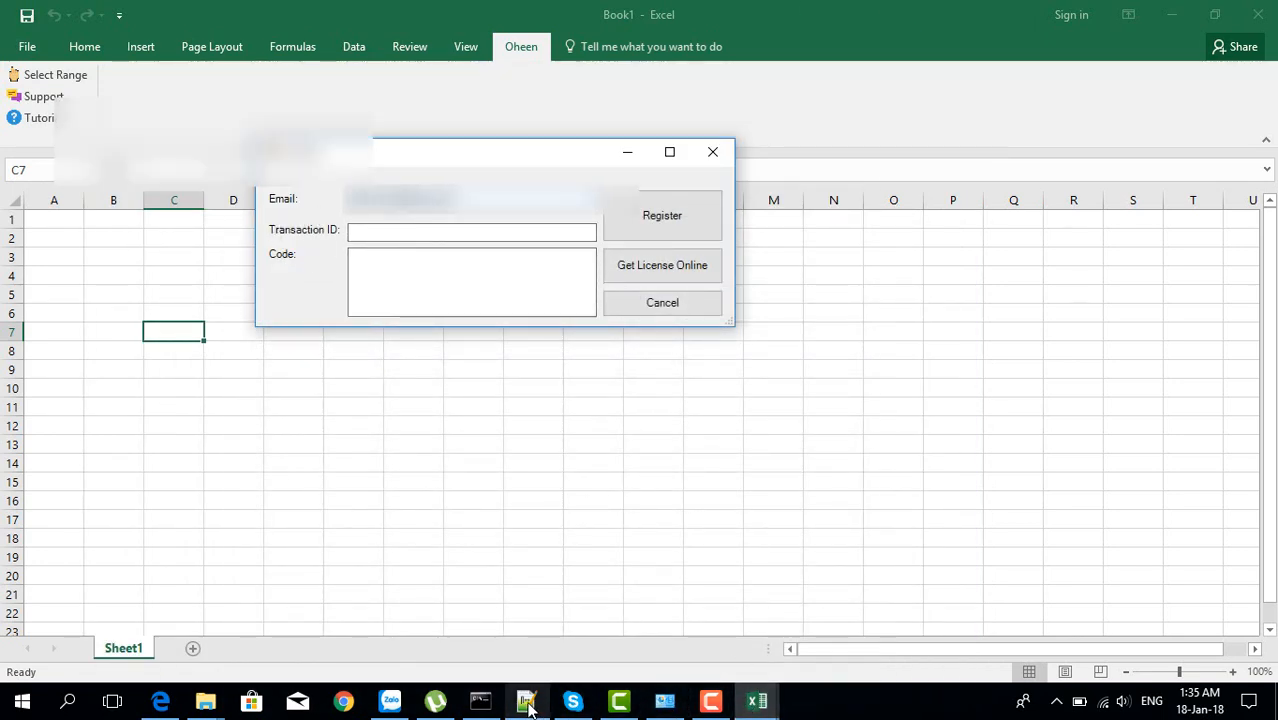
pyautogui.click(524, 700)
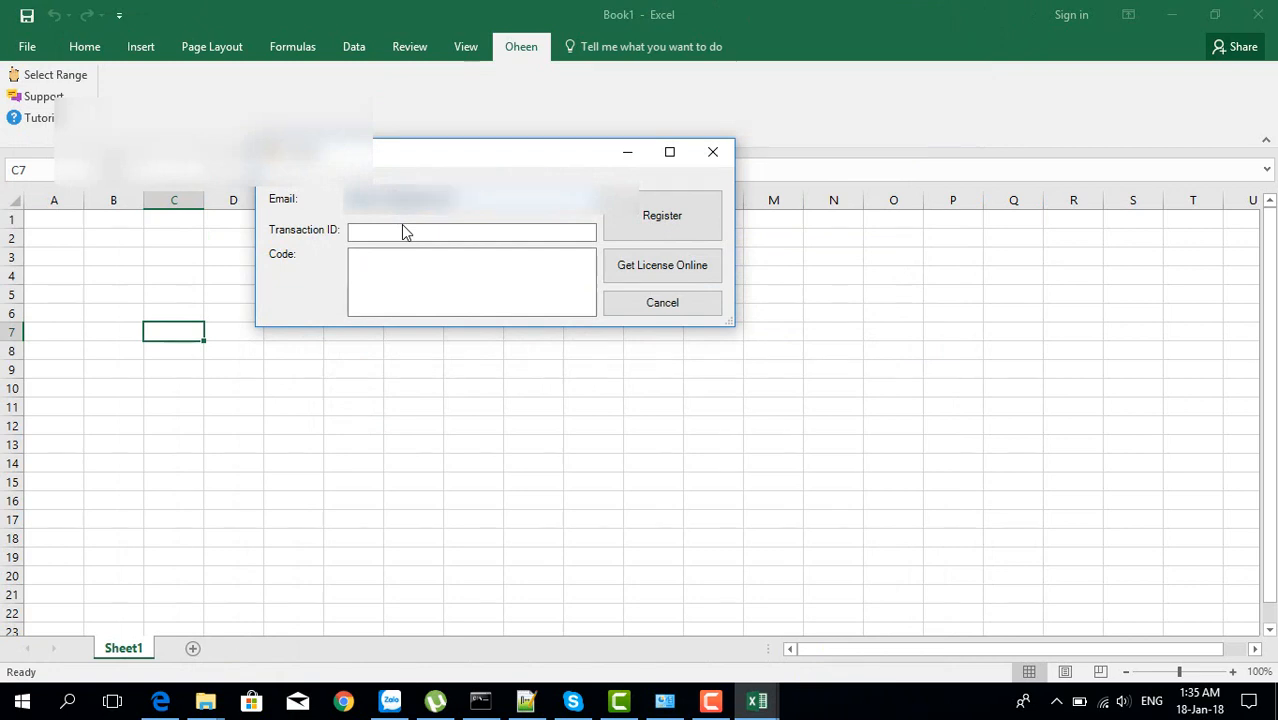
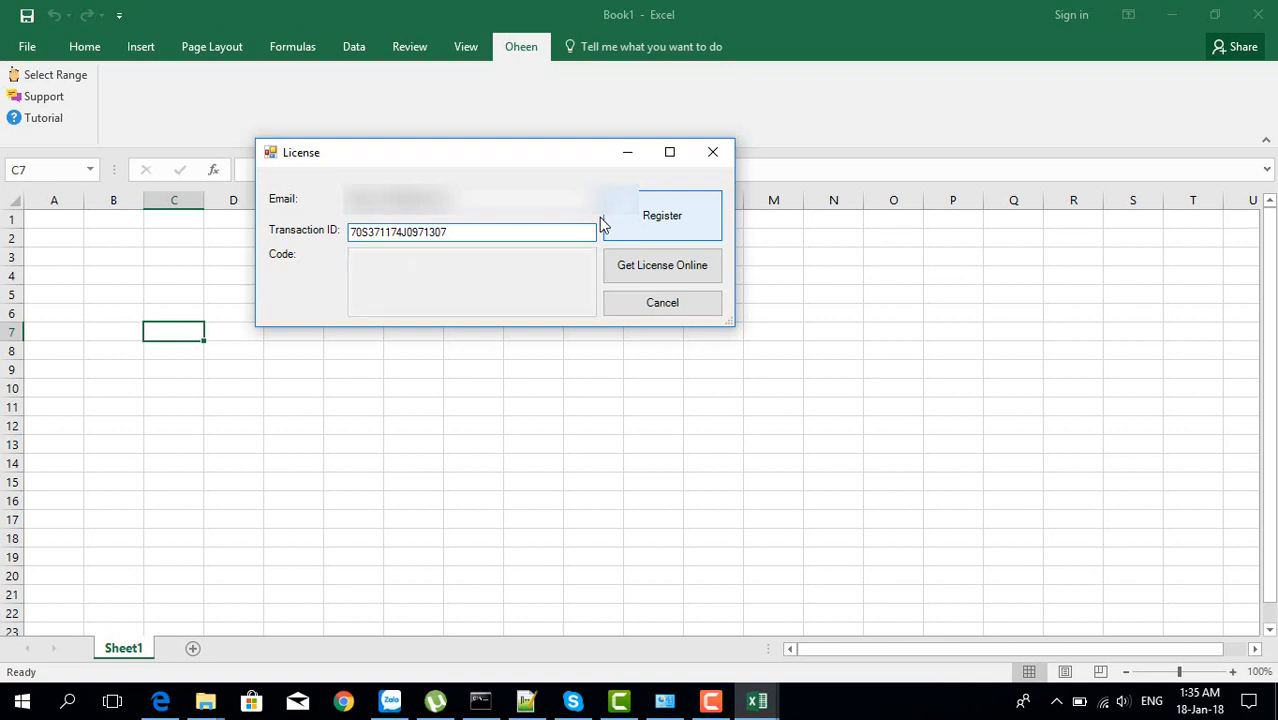
# Step: Register the license and acknowledge the 'License has been activated' message
pyautogui.click(662, 216)
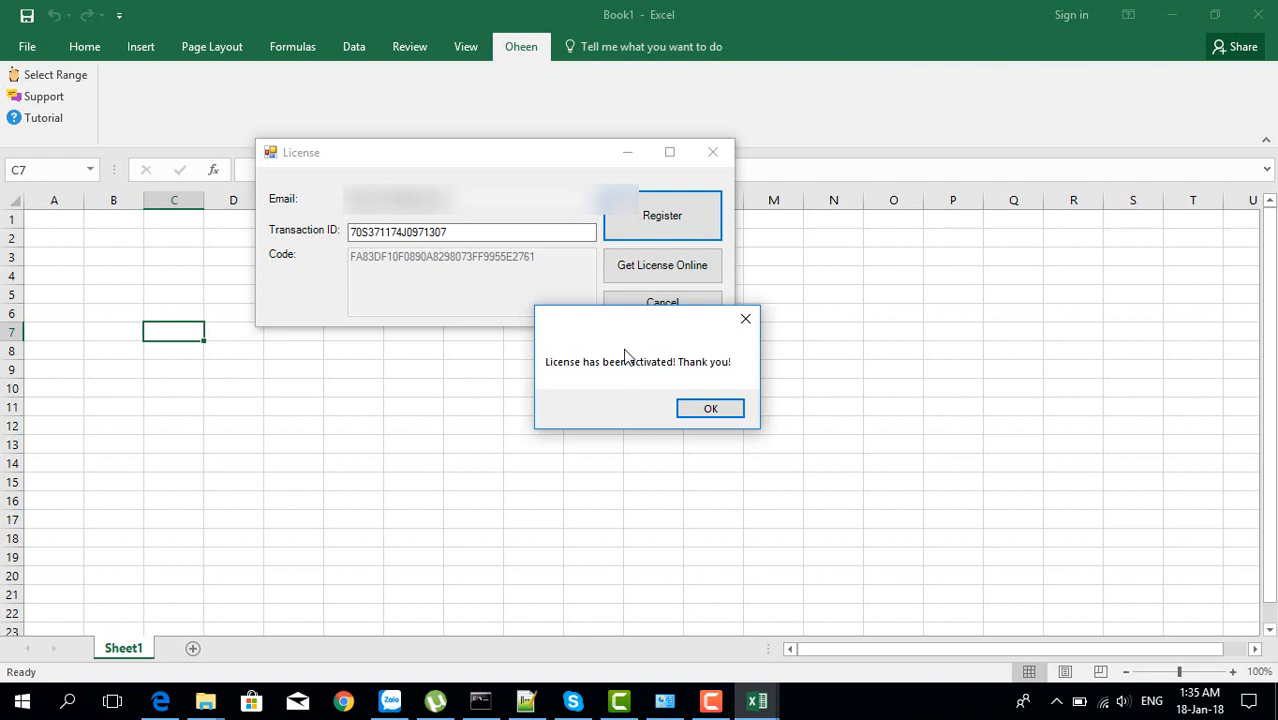
pyautogui.moveTo(640, 424)
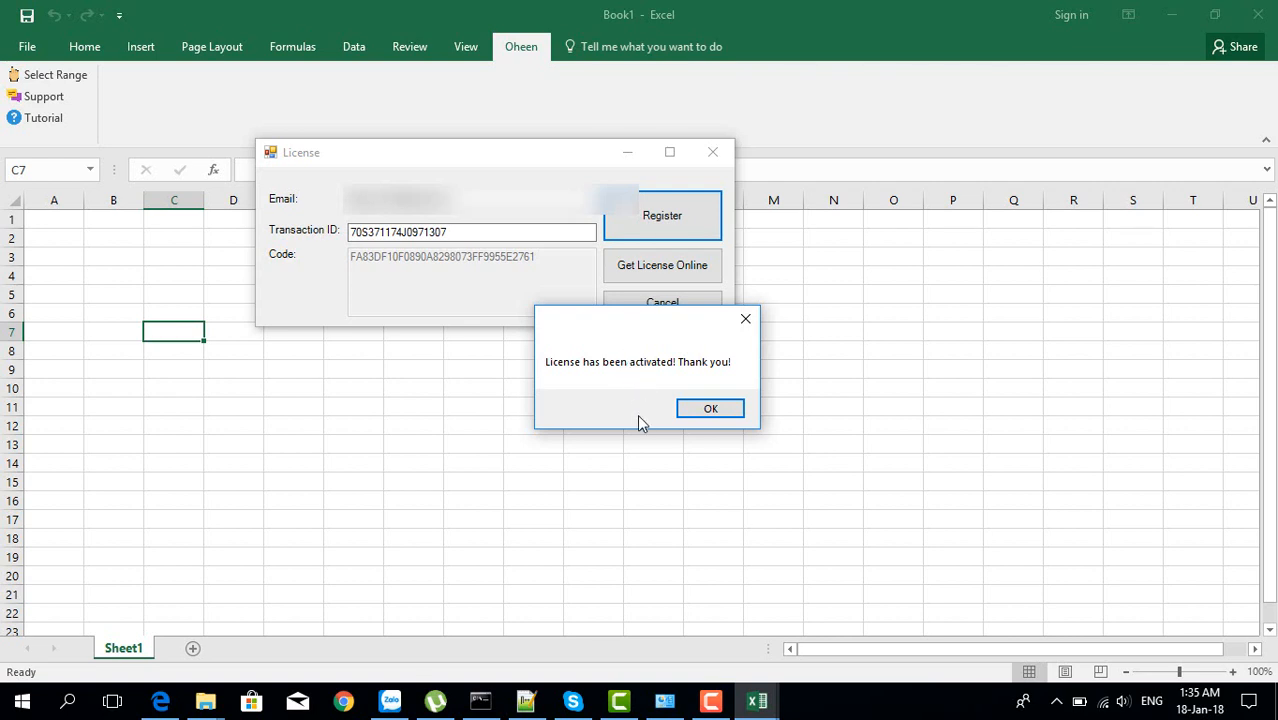
pyautogui.moveTo(668, 376)
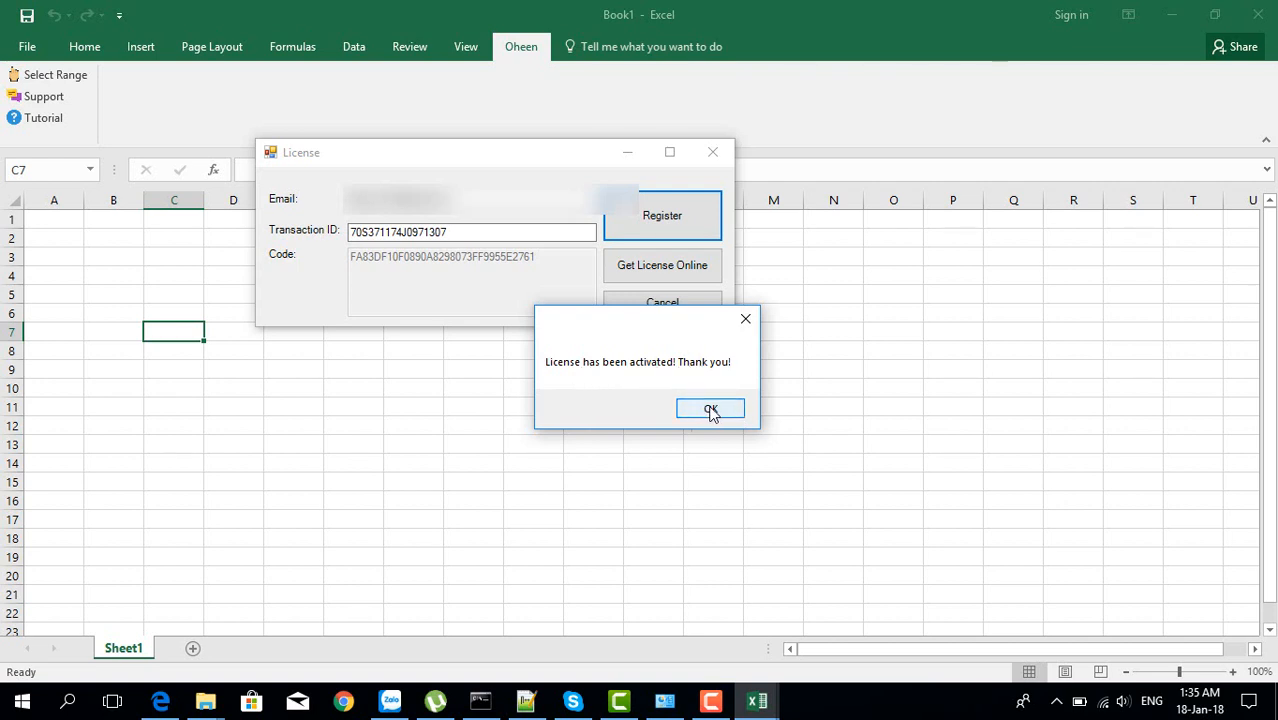
pyautogui.click(710, 408)
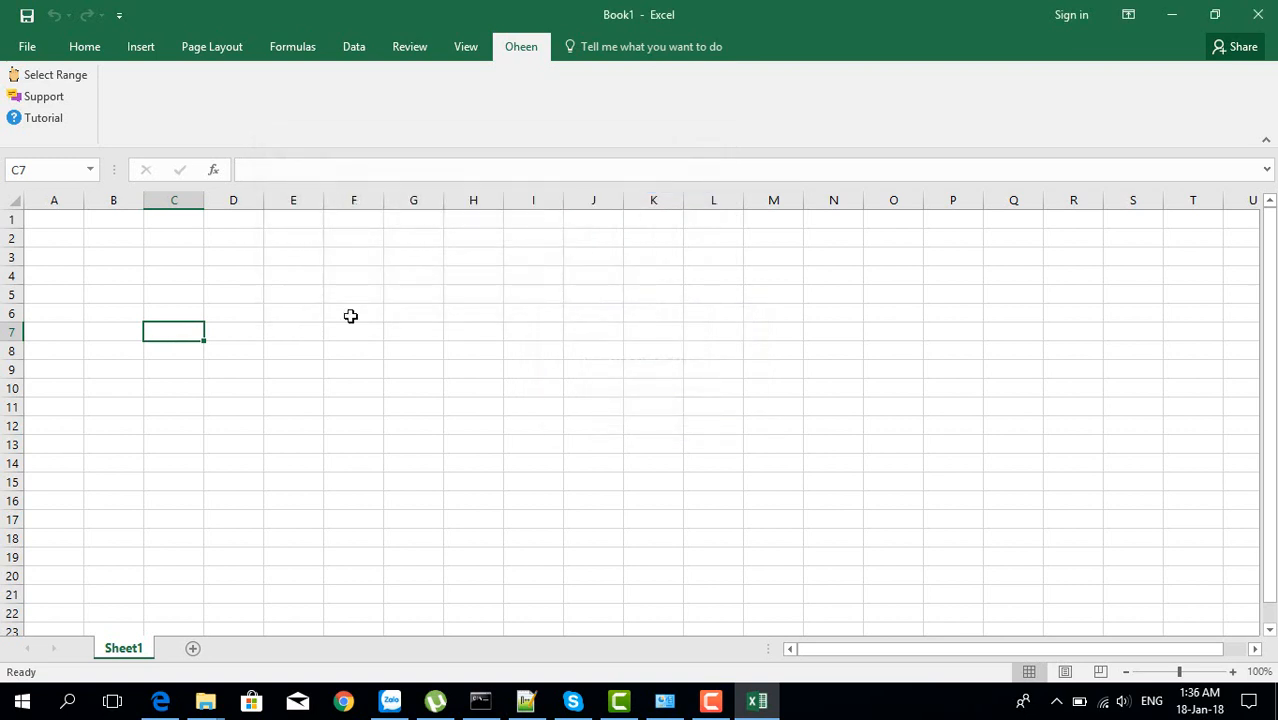